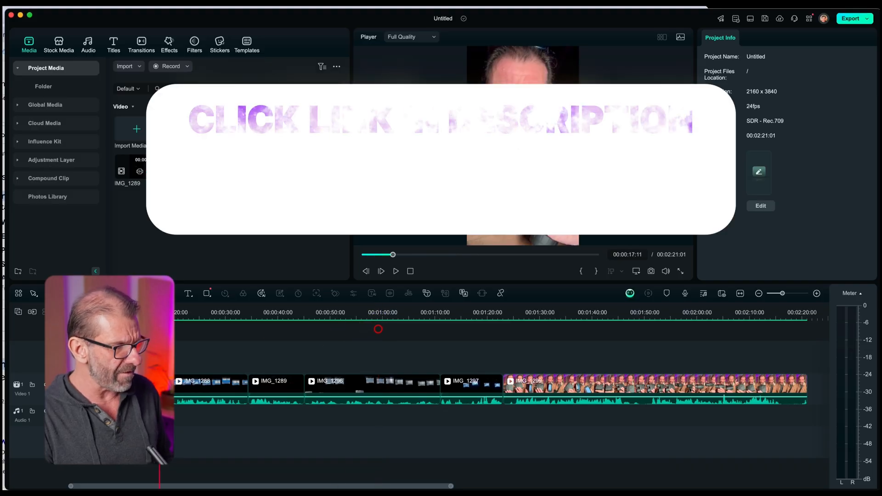
Step: Generate an English (US) AI transcript of the IMG_1296 clip for text-based editing
click(553, 338)
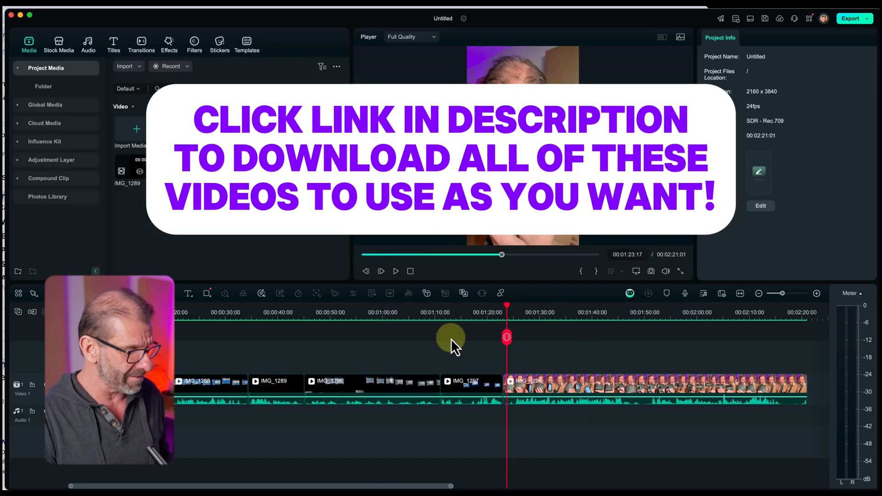
drag(506, 337, 454, 343)
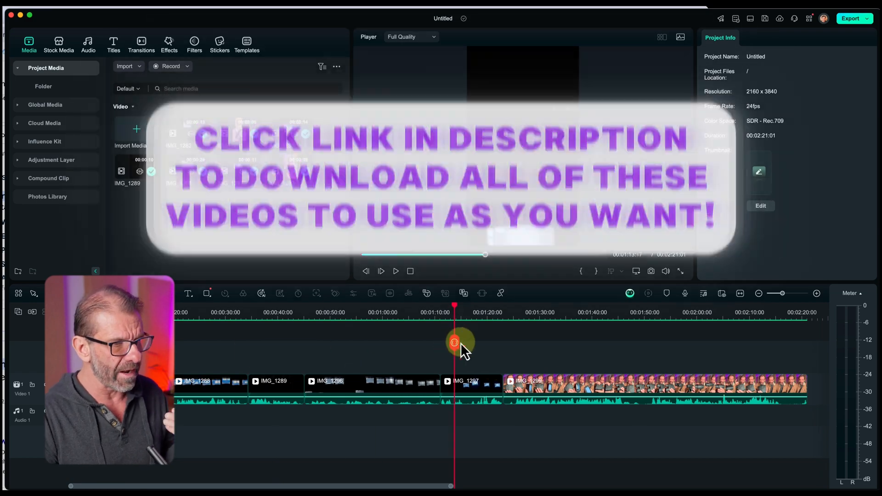
click(371, 389)
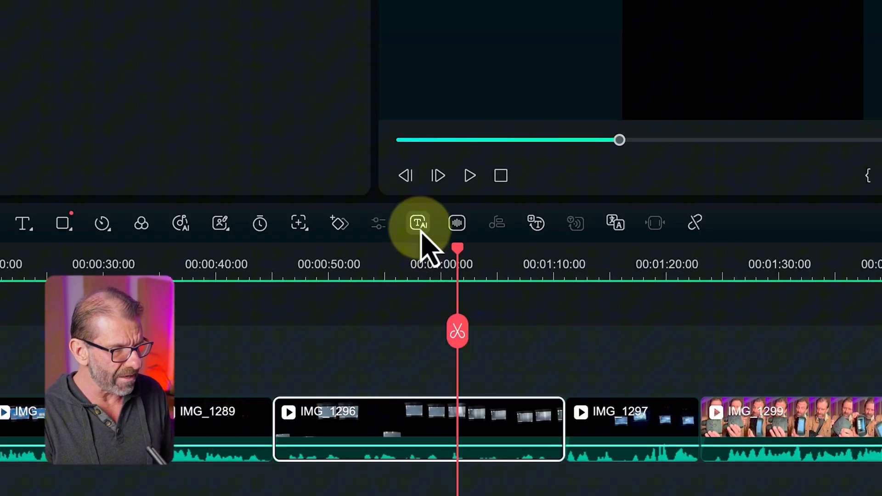
mouse_move(419, 223)
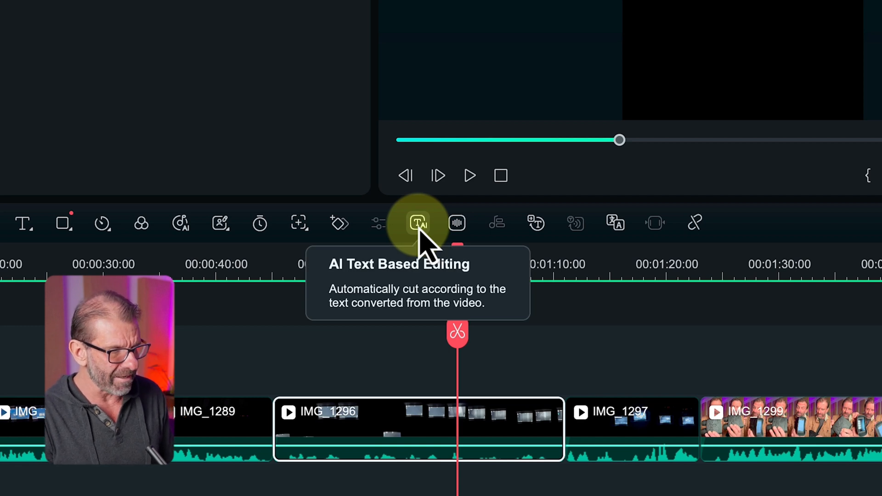
click(418, 222)
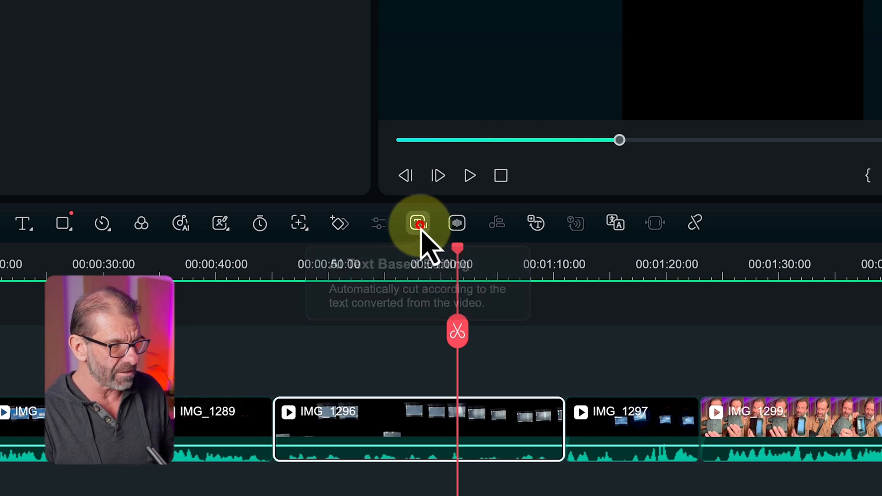
click(418, 223)
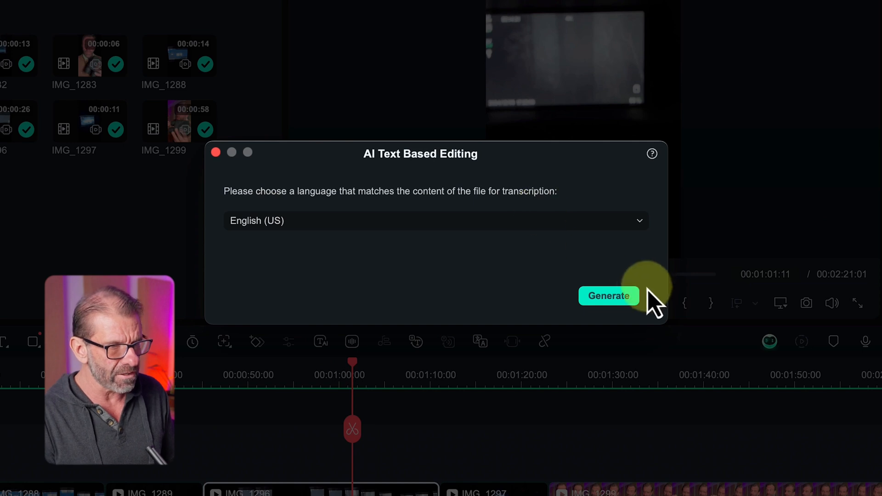
click(608, 296)
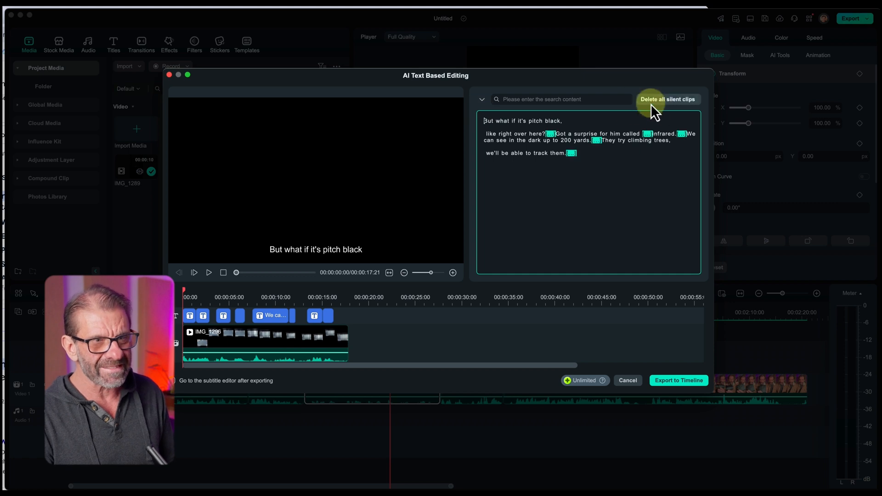
Step: Delete all silent clips from the IMG_1296 transcript and export the result to the timeline
click(667, 99)
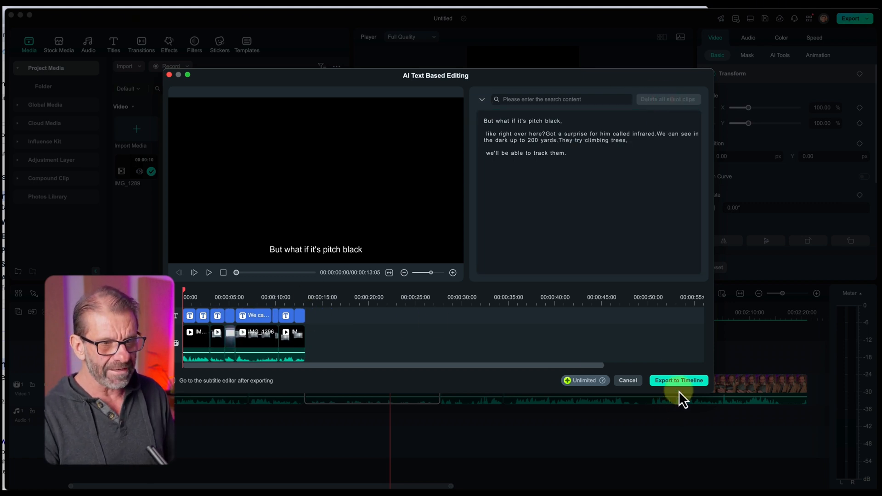
click(678, 380)
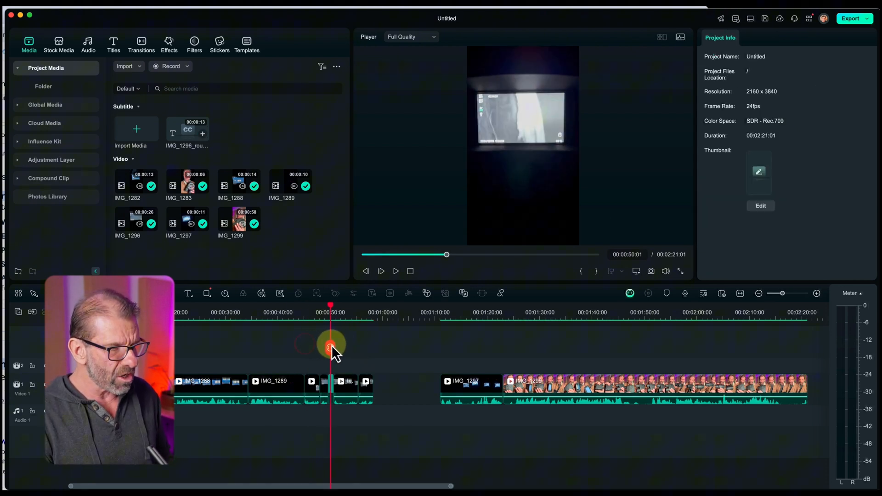
drag(330, 348, 305, 350)
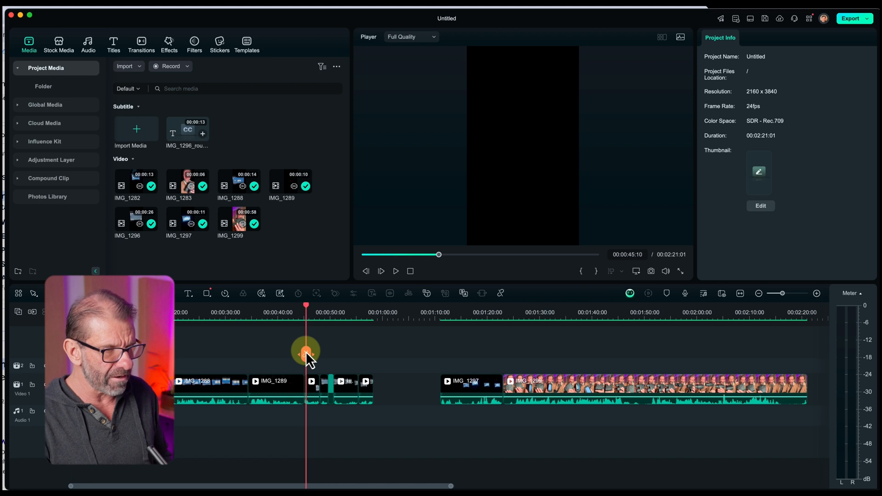
click(396, 271)
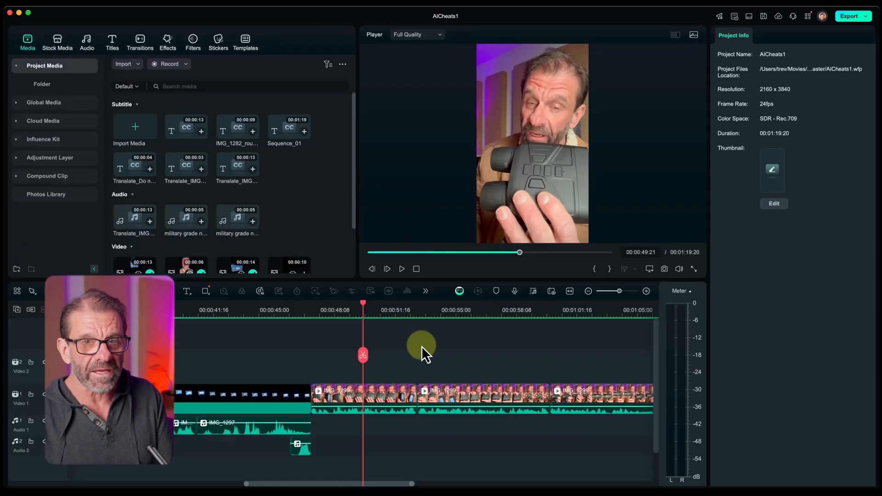
mouse_move(396, 348)
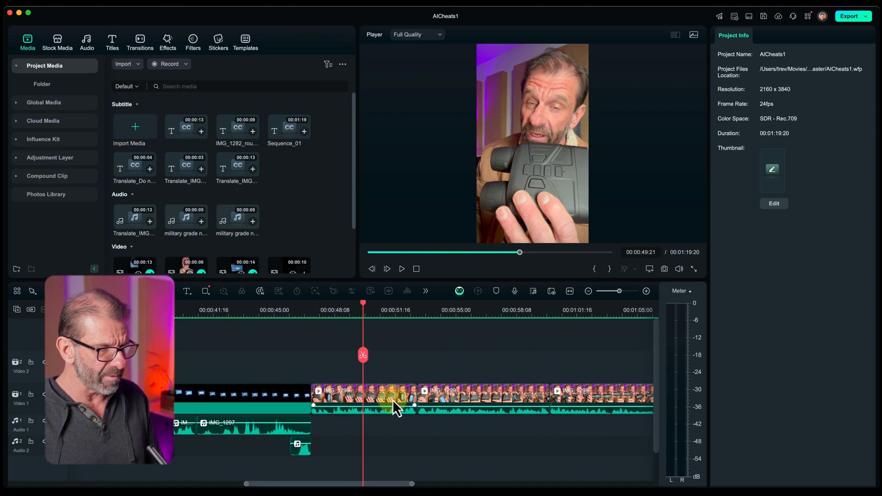
Step: Move the playhead to the start of the IMG_1299 shot in AICheats1
key(up)
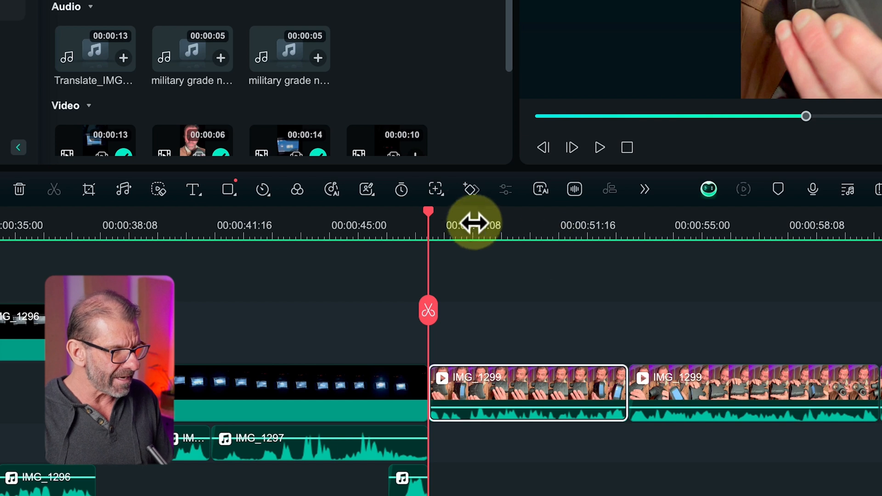
mouse_move(435, 188)
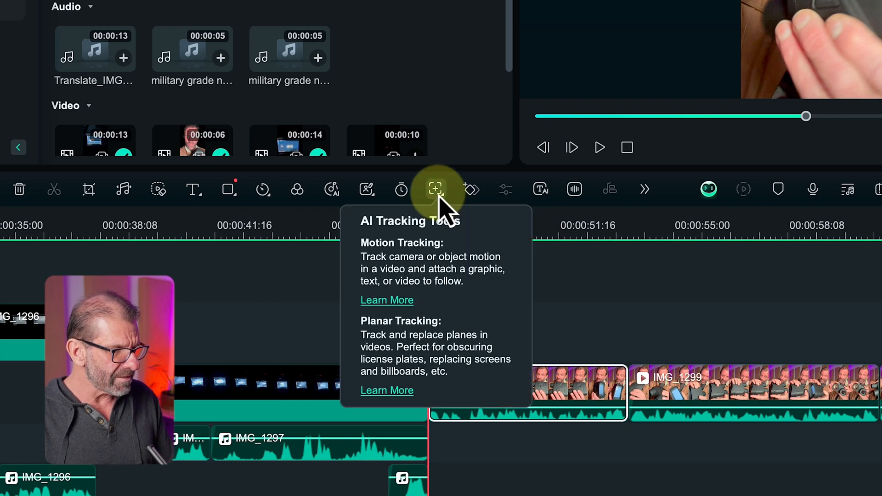
mouse_move(407, 343)
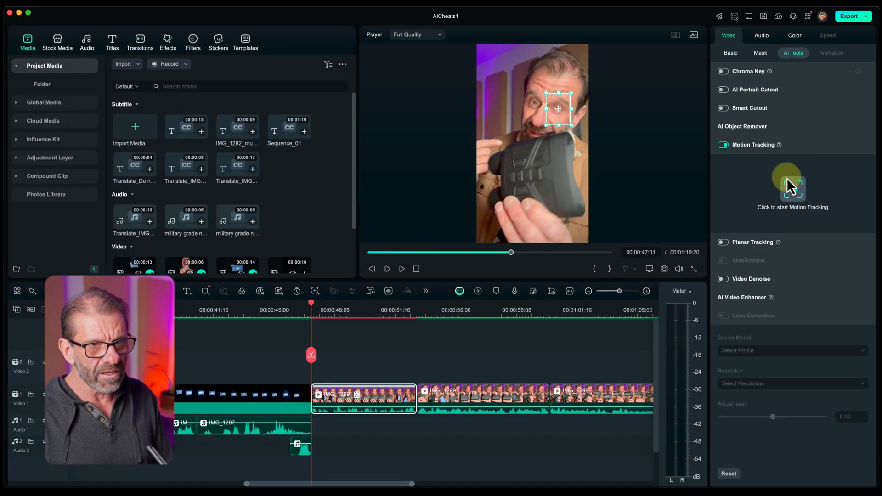
Step: Run motion tracking on the man's face in the first IMG_1299 piece
click(791, 185)
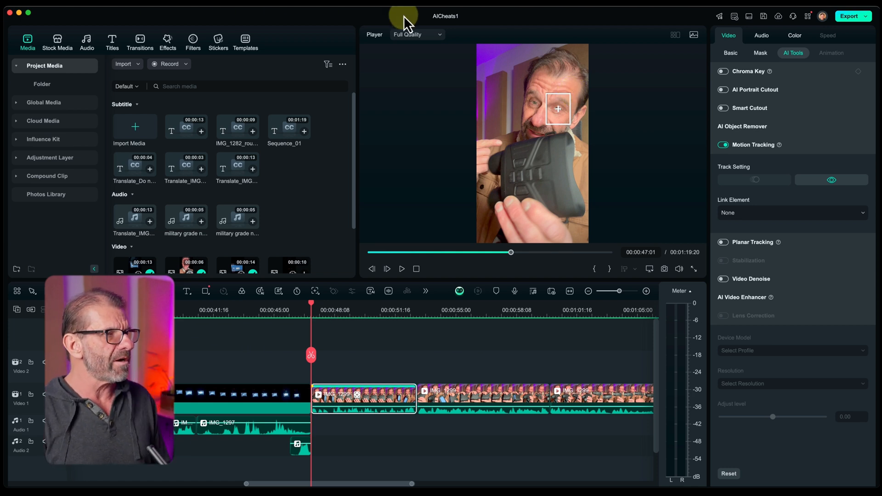
Step: Search stickers for 'vid' and place the video-camera sticker on Video 2 above IMG_1299
click(218, 40)
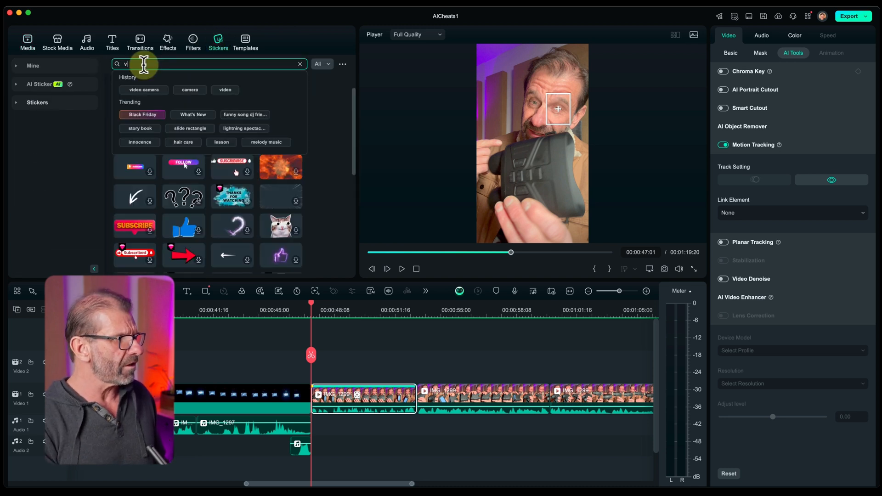
text(video)
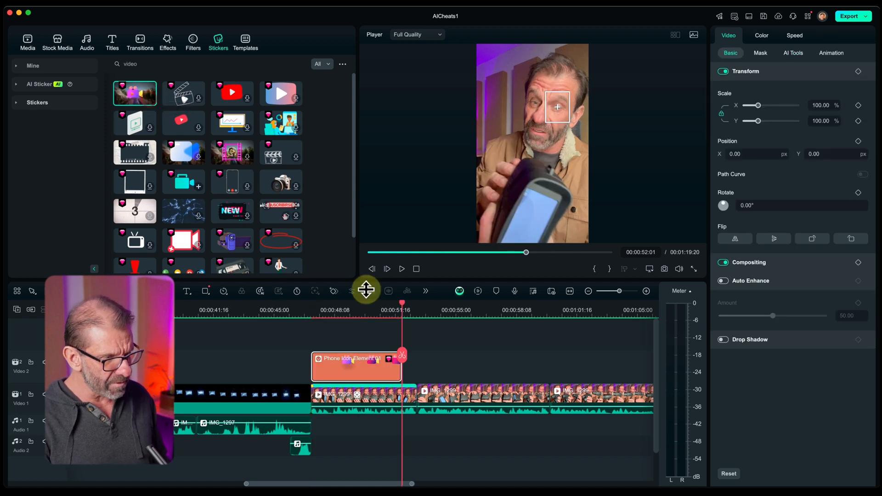
drag(402, 368, 414, 370)
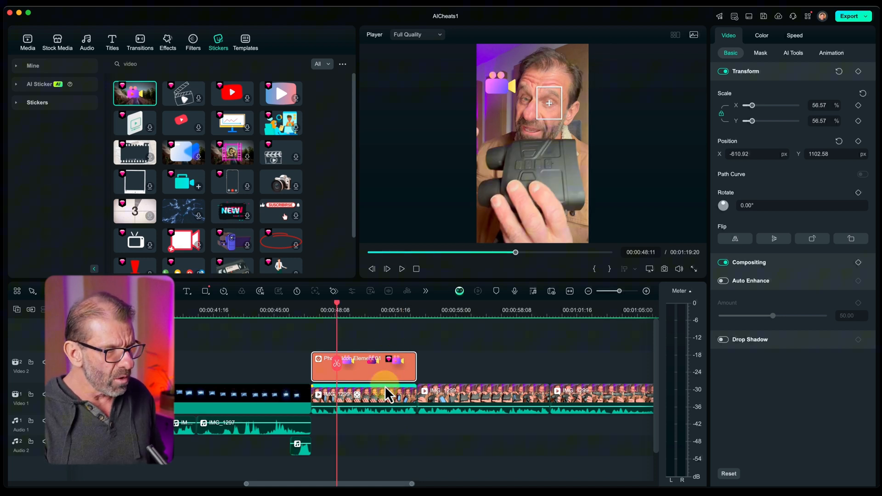
Step: Link the Phone Icon sticker to IMG_1299's face track and shift it toward the upper left
click(793, 52)
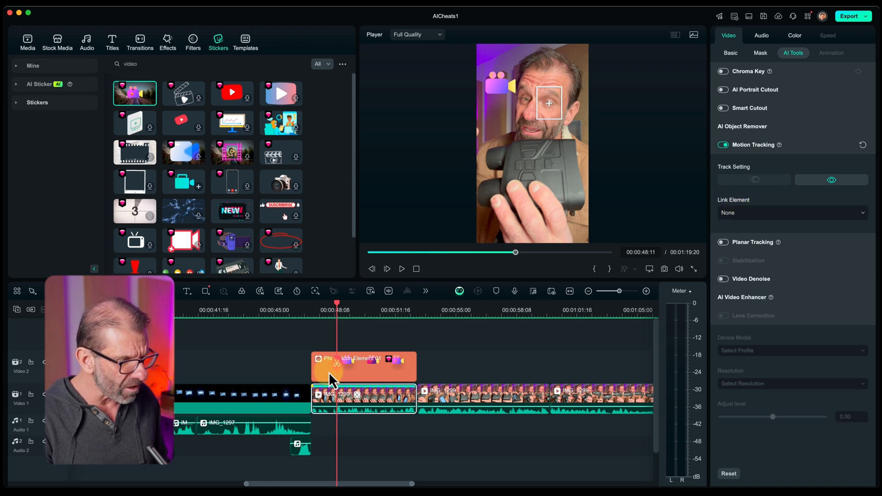
click(791, 212)
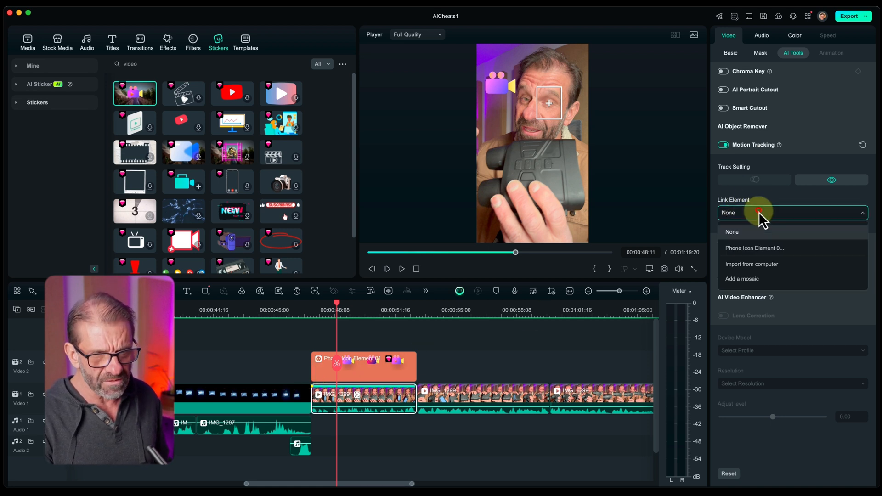
click(754, 248)
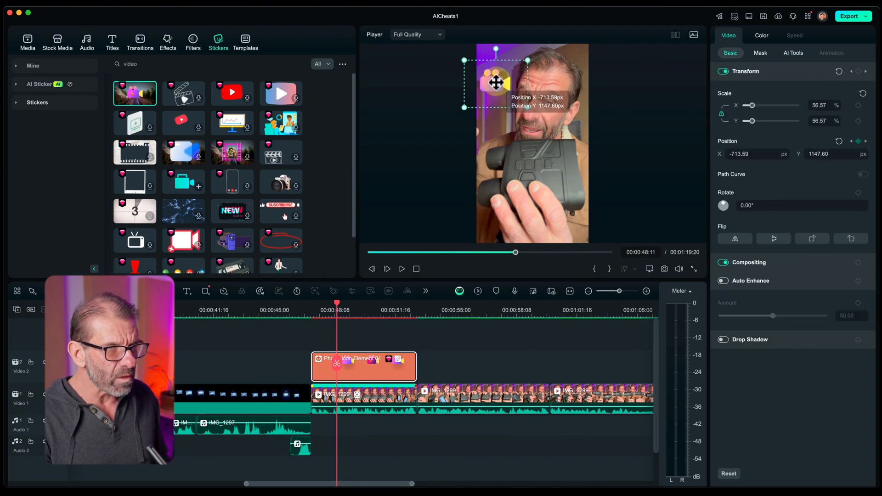
drag(496, 83, 506, 82)
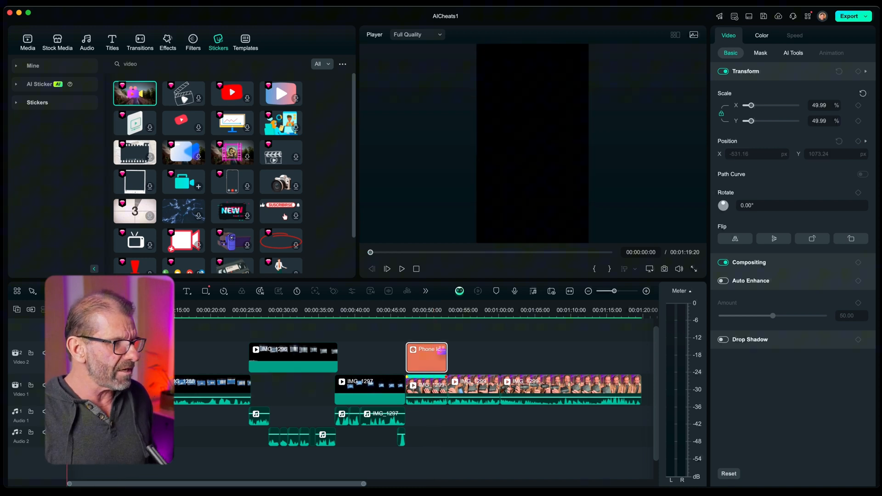
click(401, 269)
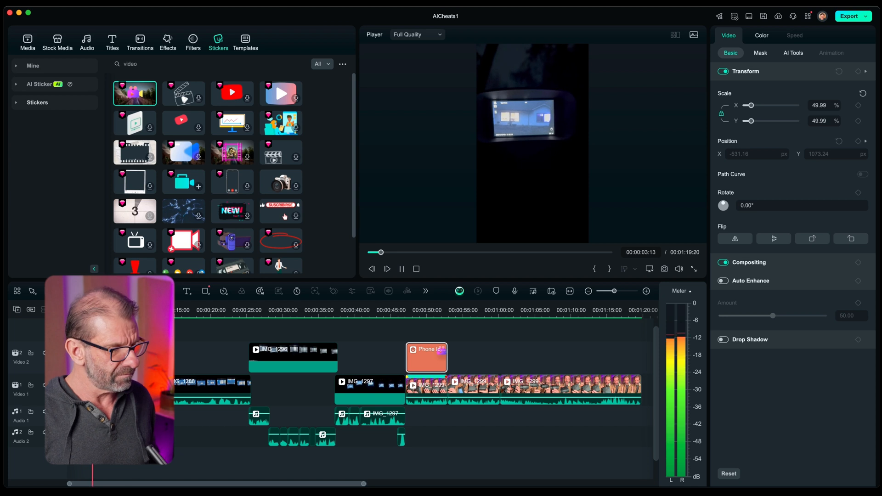
click(386, 269)
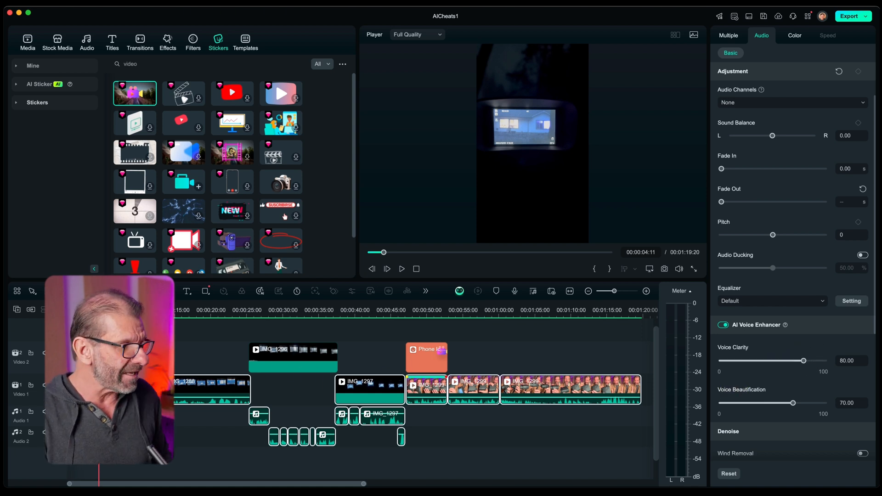
Step: Toggle the AI Voice Enhancer while replaying the clip to compare the sound
click(402, 268)
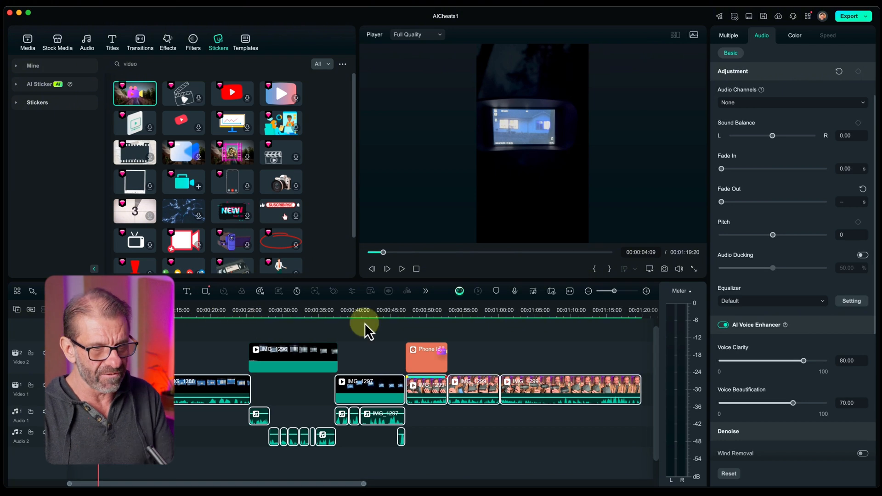
click(722, 325)
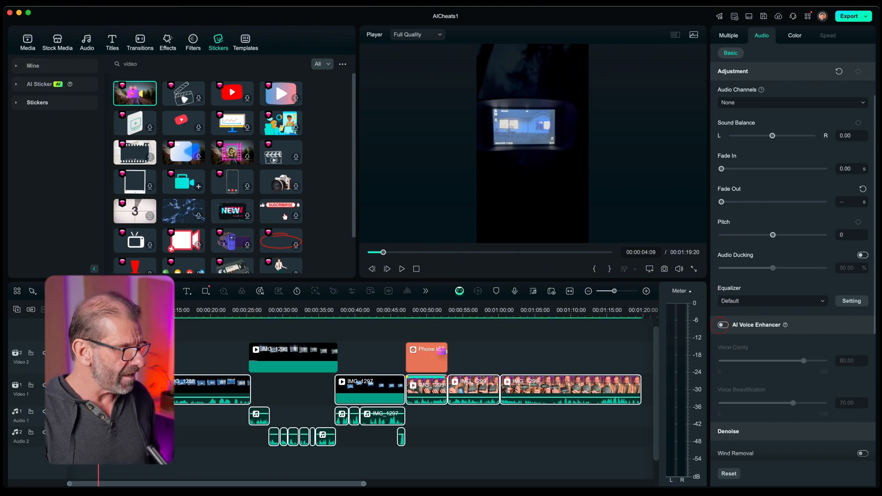
click(401, 268)
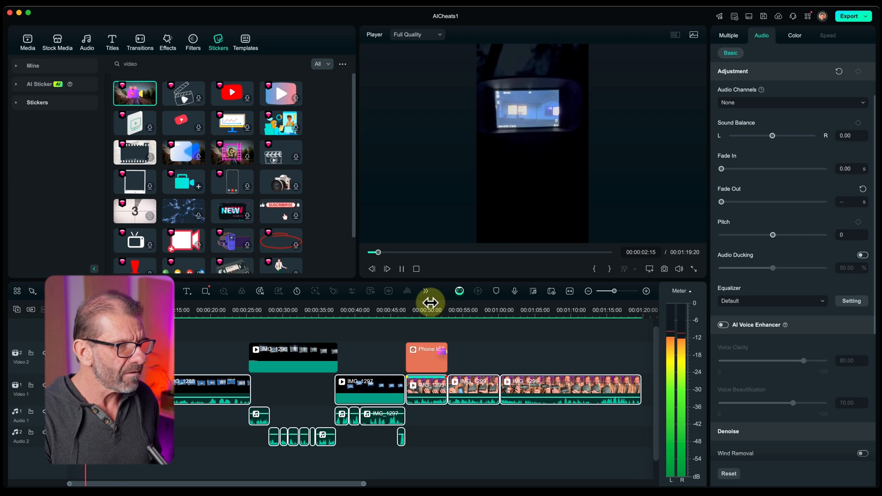
click(722, 325)
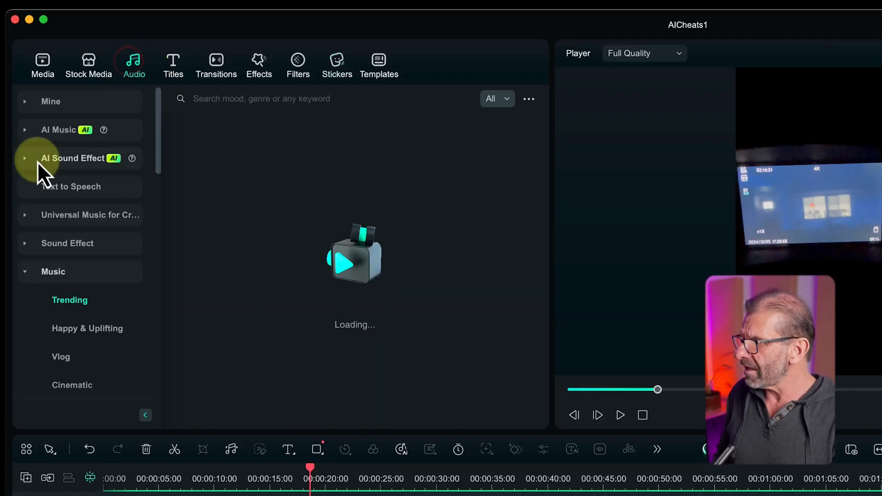
Step: Generate five AI sound effects for 'military grade night vision goggles zooming in'
click(73, 158)
text(military grade night vision goggles zoooming in)
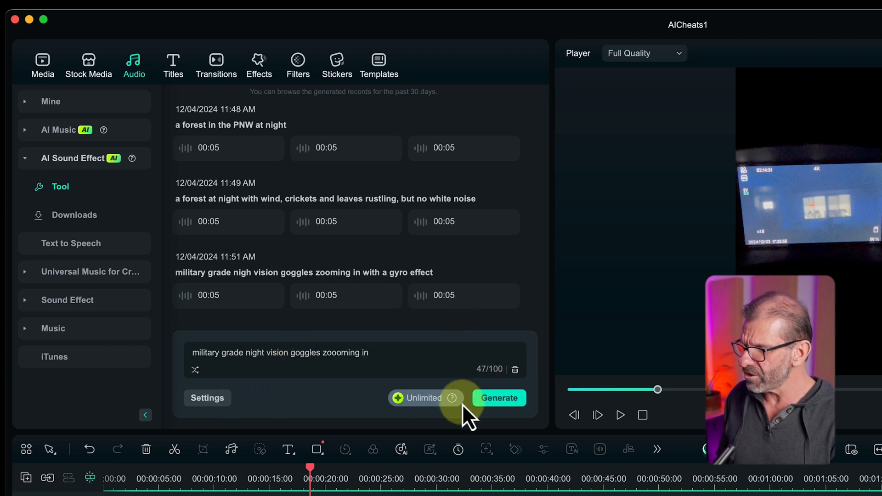
click(206, 398)
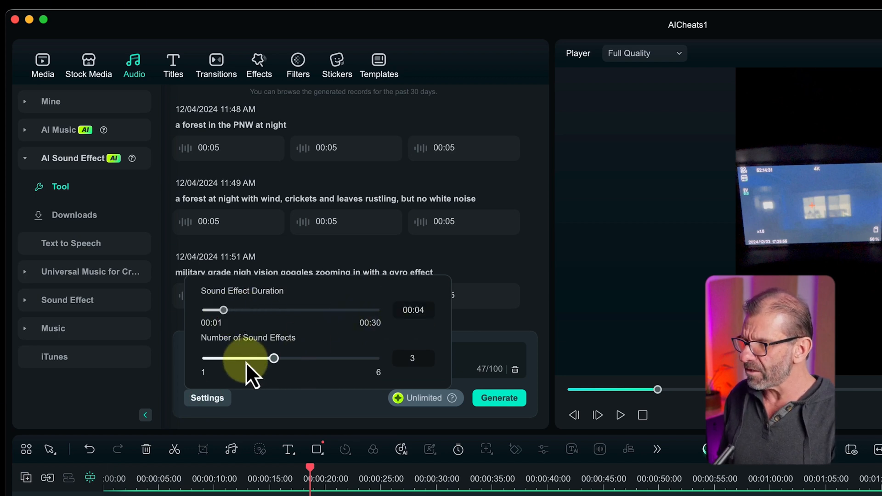
drag(252, 358, 274, 358)
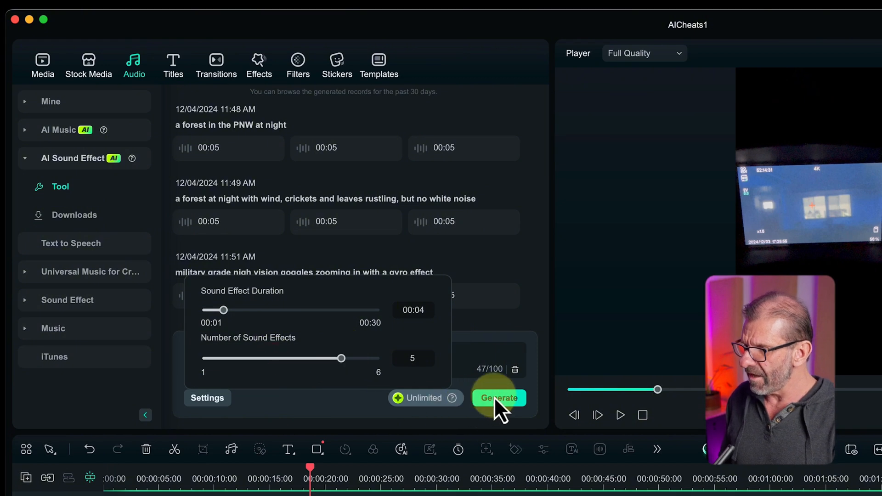
click(498, 398)
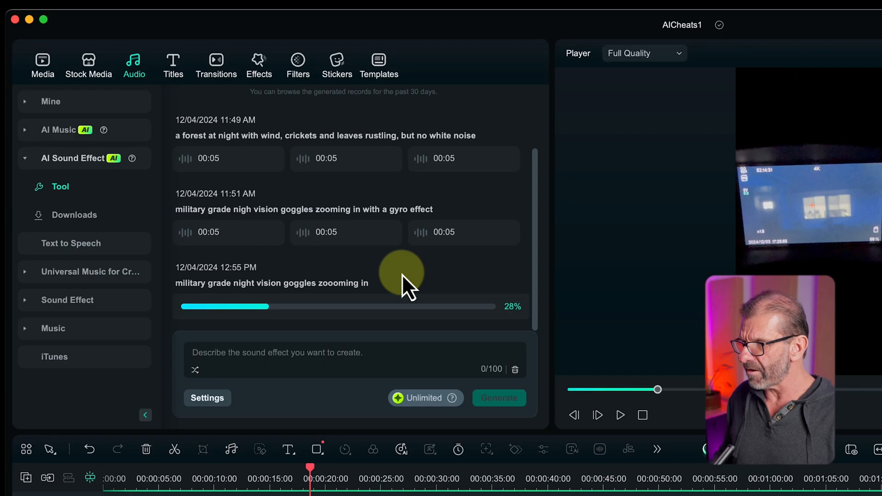
mouse_move(261, 219)
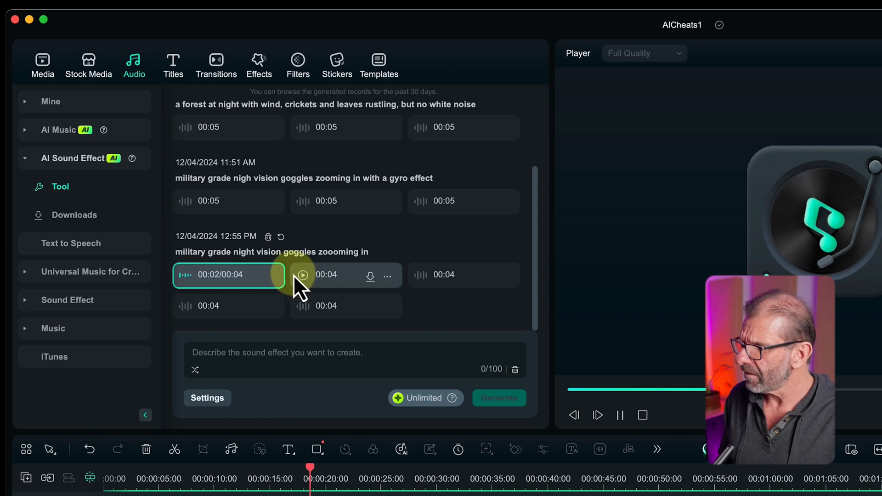
Step: Play several of the generated goggle-zoom sound effect results to compare them
click(421, 275)
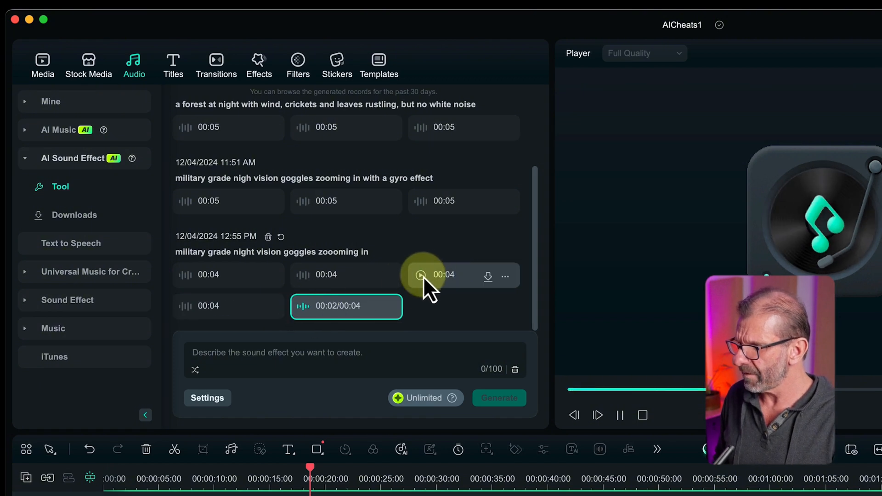
click(421, 275)
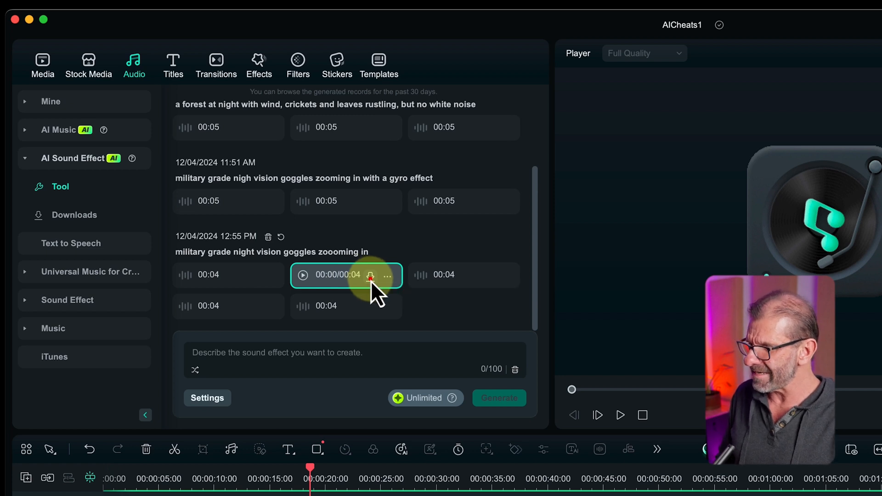
Step: Add the second goggle-zoom effect to Audio 1 near 00:00:18 and play that section back
click(303, 275)
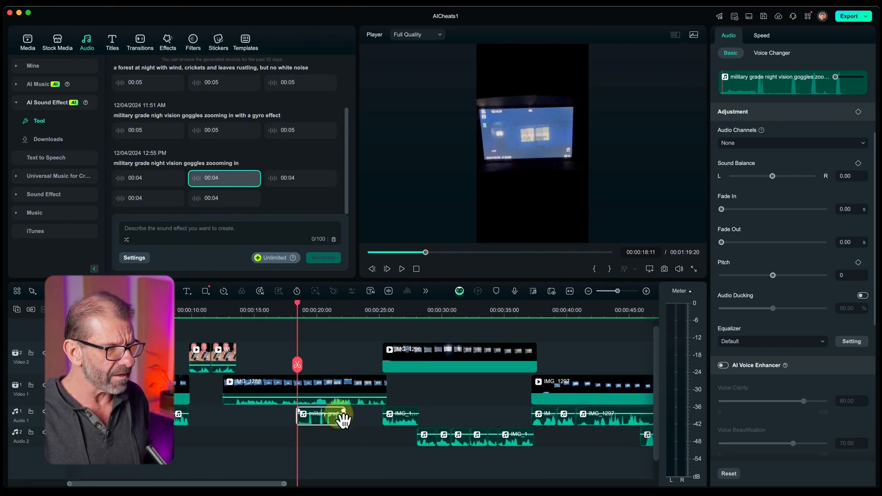
click(401, 268)
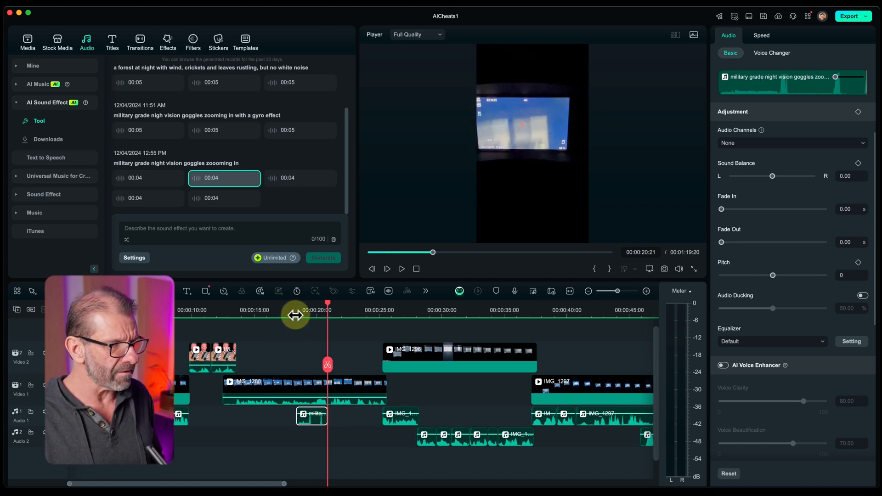
click(401, 268)
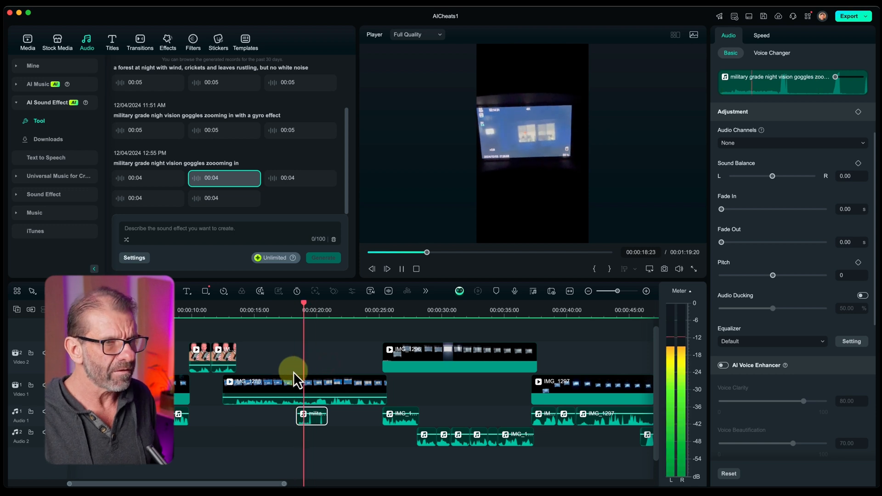
click(112, 39)
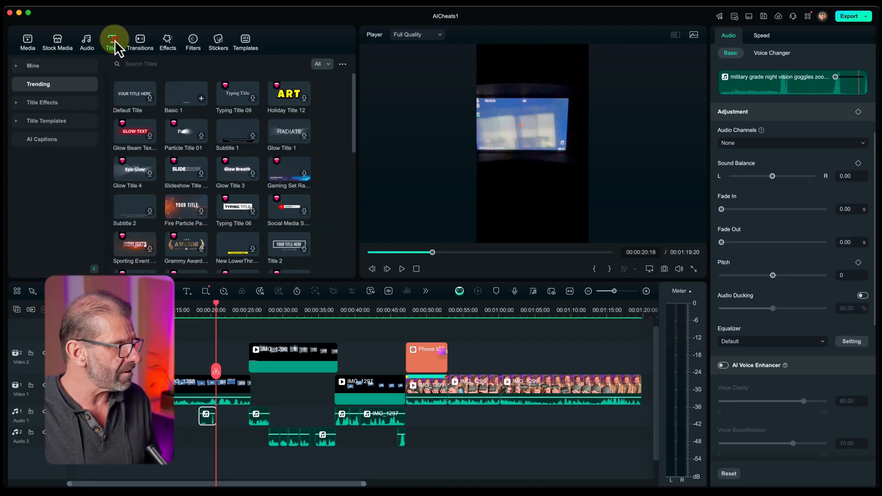
Step: Generate Speech to Text captions for the entire timeline with automatic active words enabled
click(41, 139)
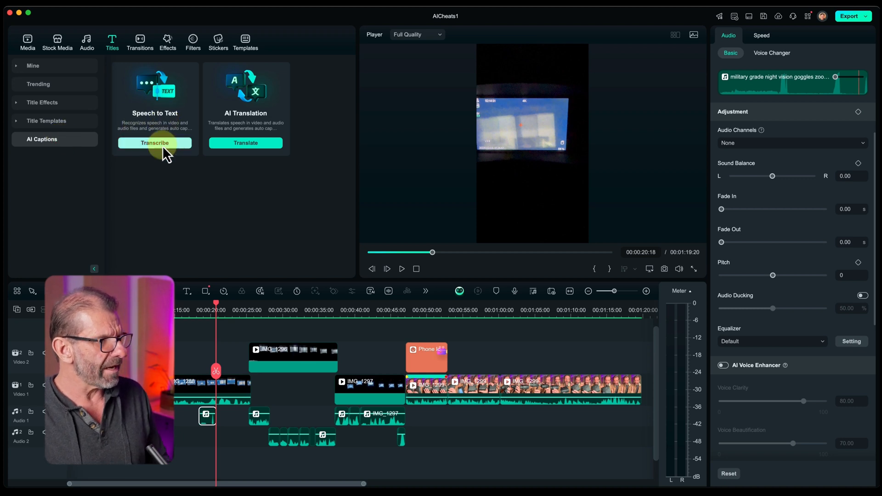
click(154, 142)
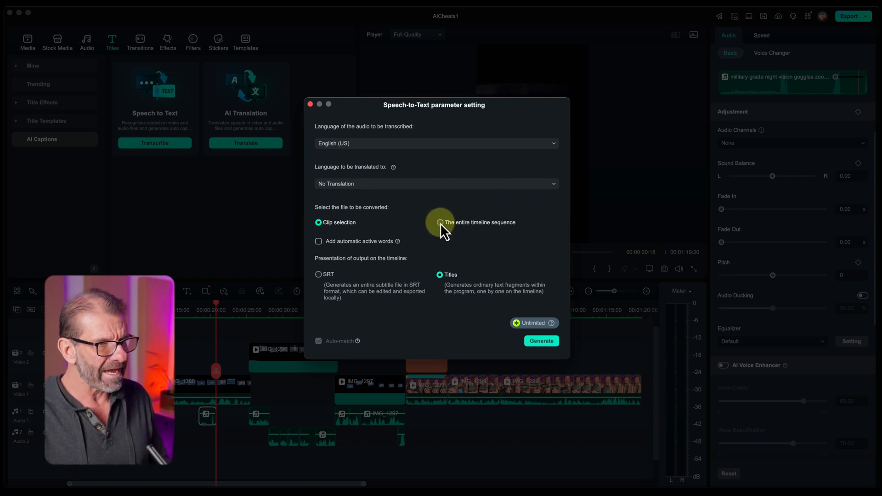
click(440, 223)
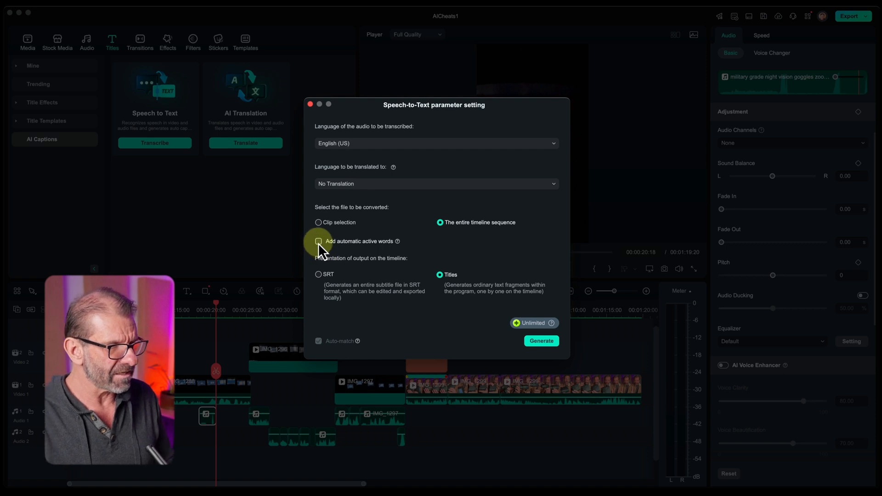
click(319, 241)
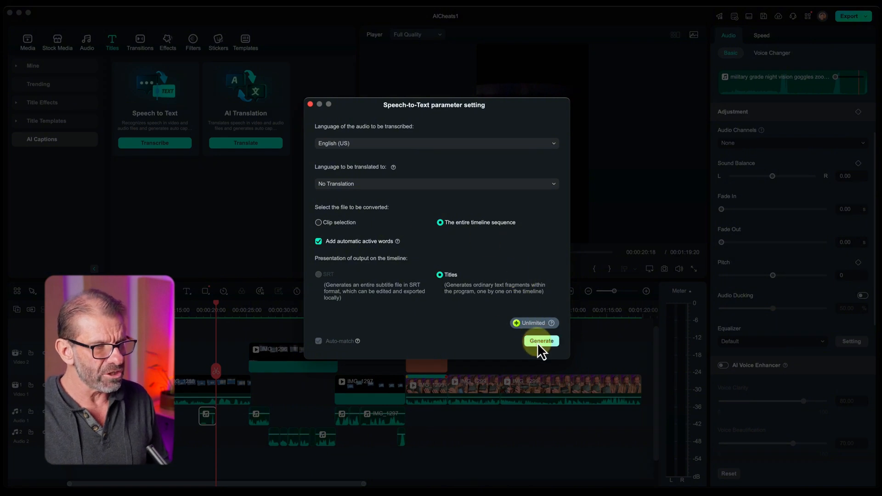
click(541, 341)
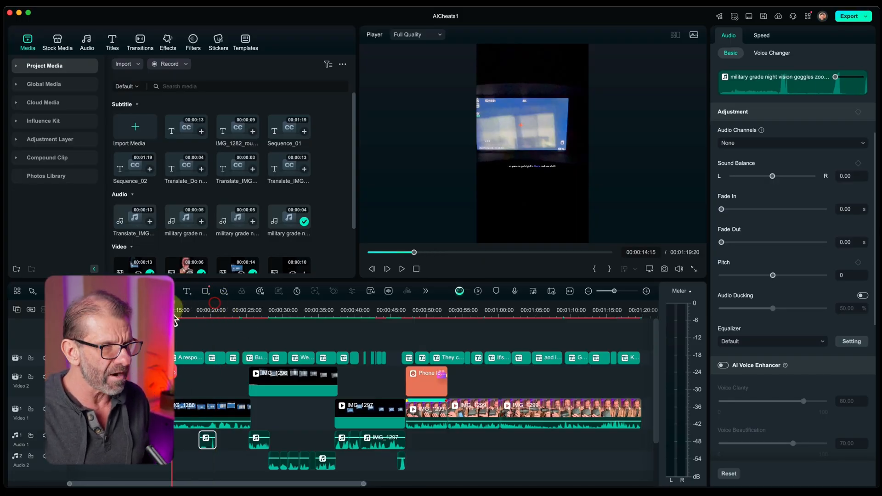
Step: Jump to about 22 seconds to check a caption, then select all caption clips
click(409, 309)
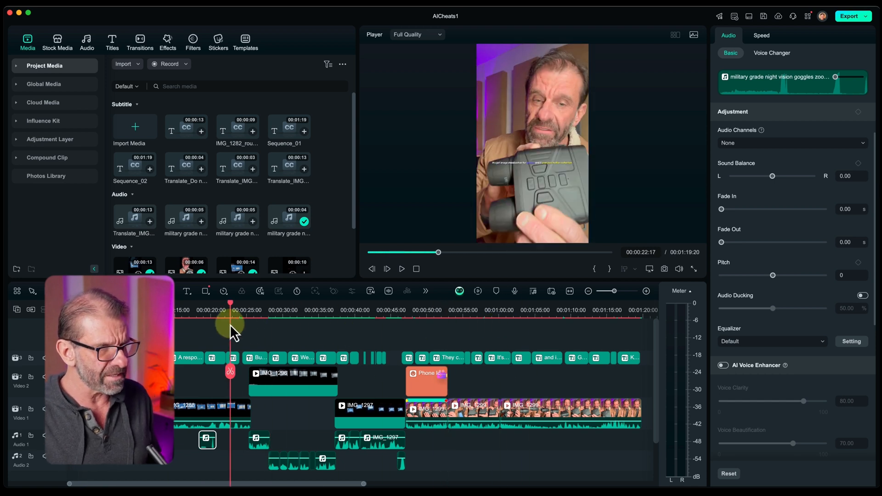
drag(438, 251, 448, 252)
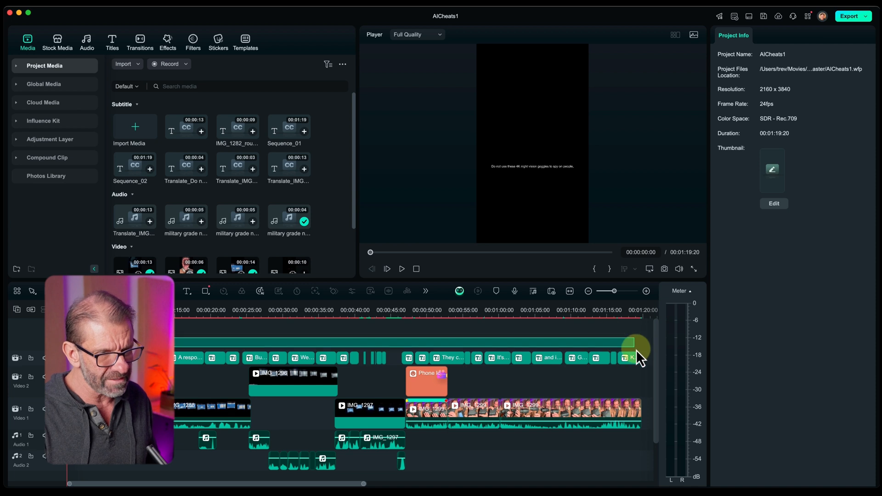
Step: Apply a bold active-word caption template to all captions
click(628, 358)
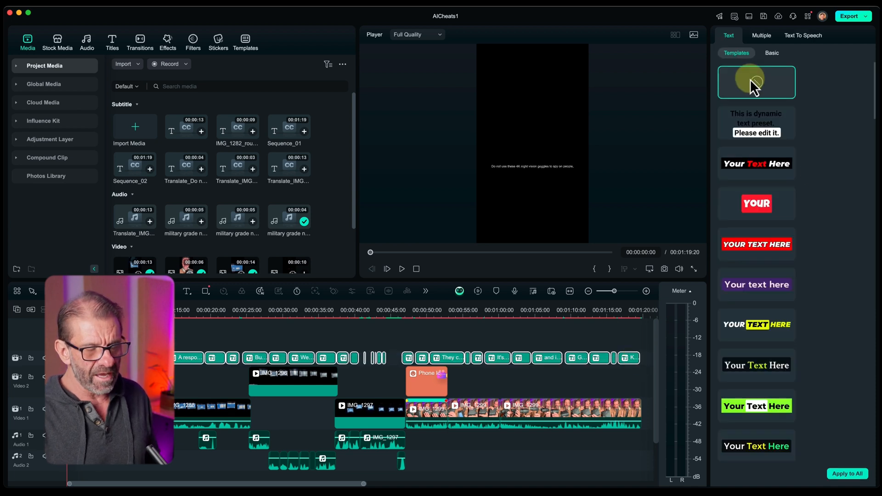
scroll(down, 3)
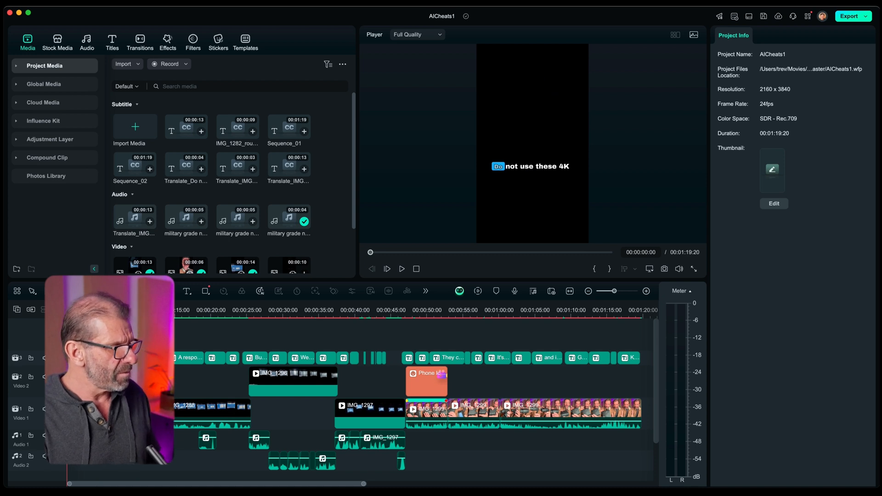
click(388, 358)
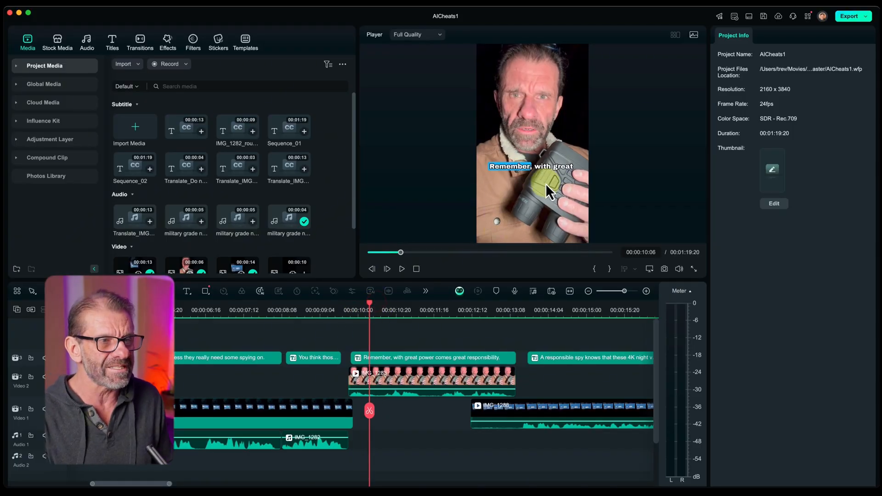
mouse_move(413, 329)
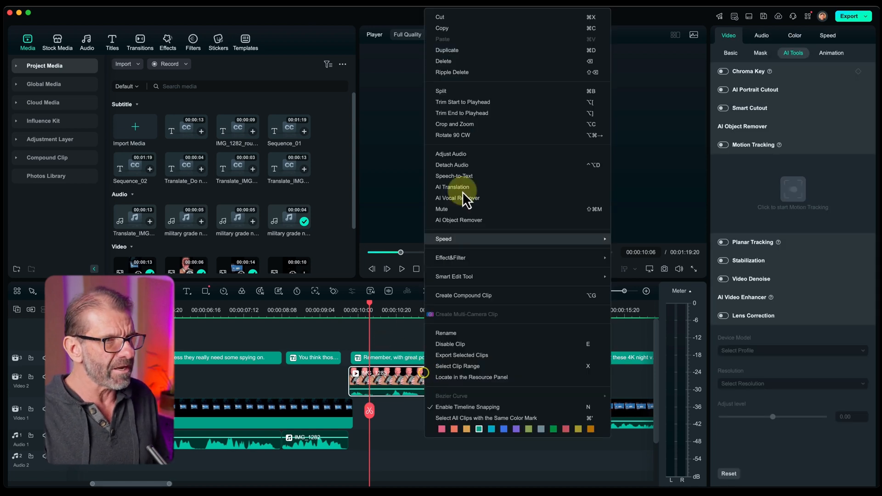
Step: Translate clip IMG_1283 from English to Spanish with Lip-sync (beta) enabled
click(452, 187)
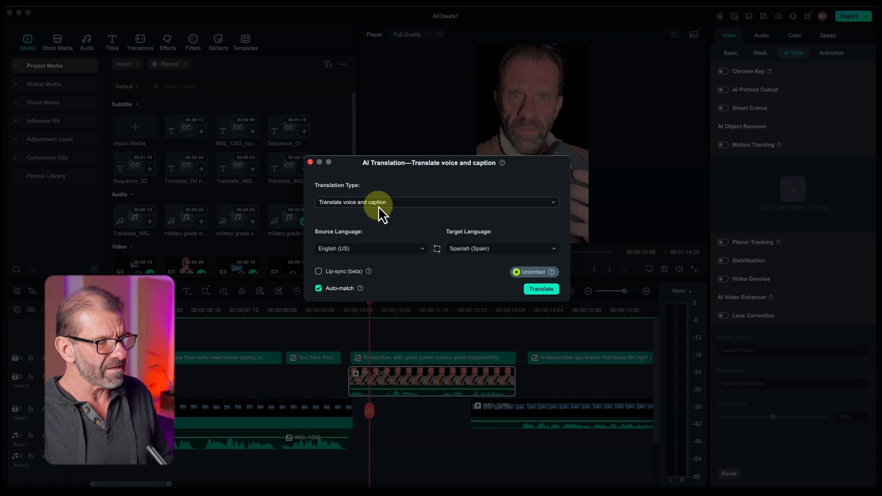
mouse_move(523, 253)
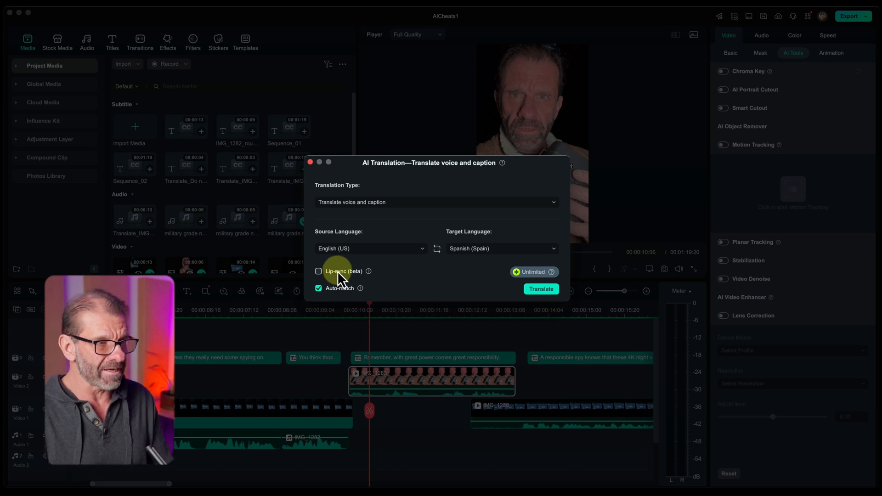
click(318, 271)
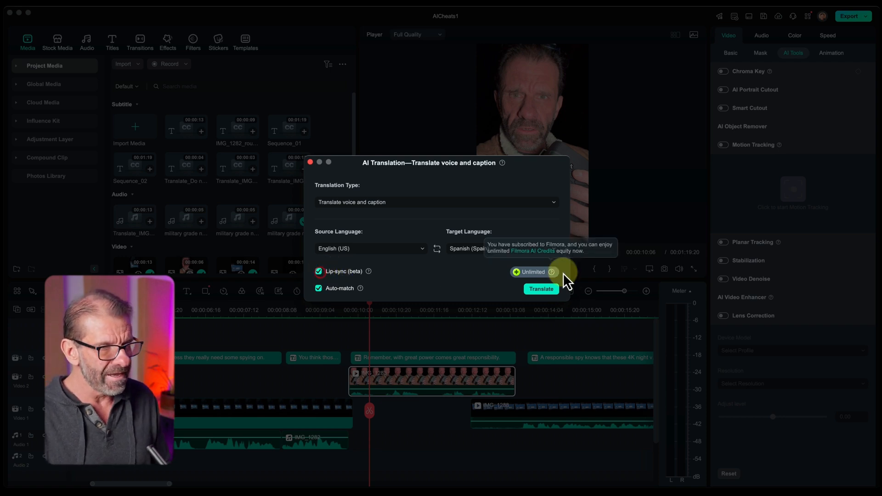
click(540, 289)
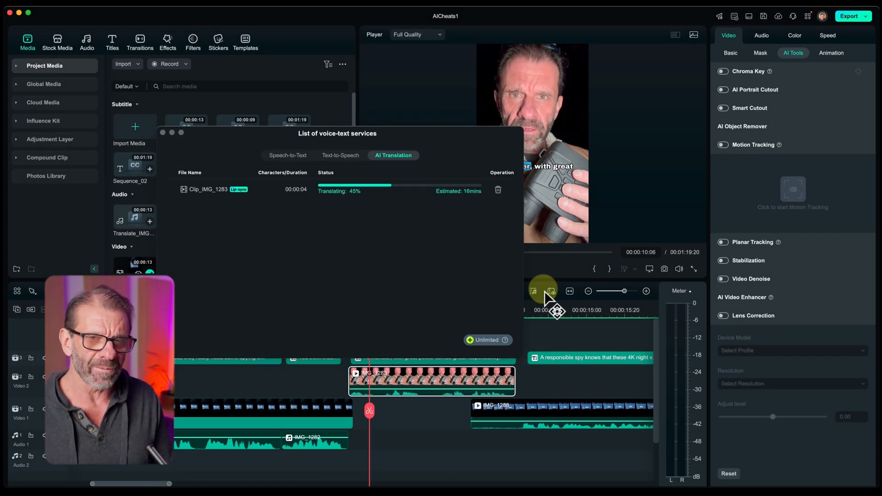